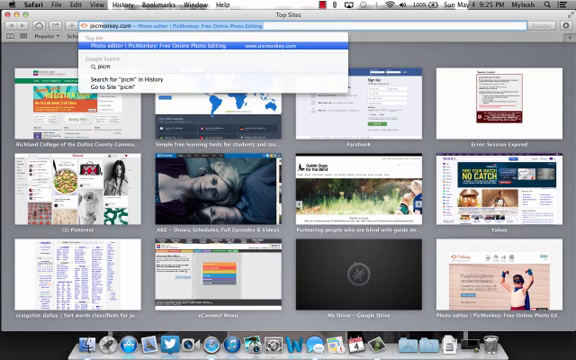
# From picmonkey.com, choose Design to start a new blank canvas.
pyautogui.write('onkey.com')
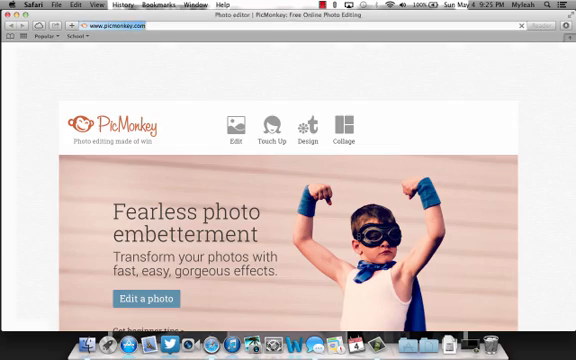
pyautogui.scroll(-3)
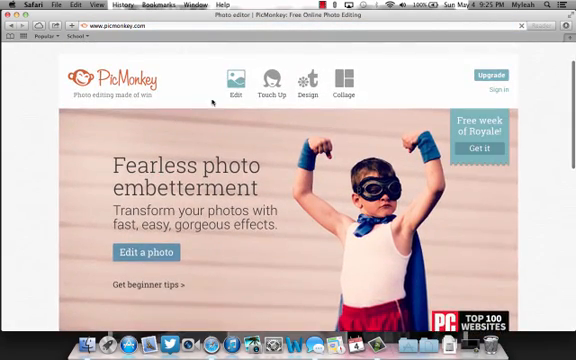
pyautogui.click(268, 84)
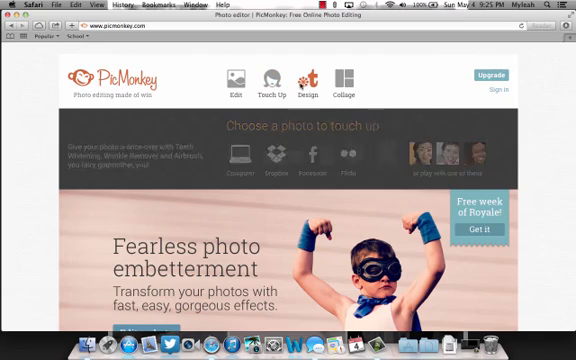
pyautogui.click(234, 78)
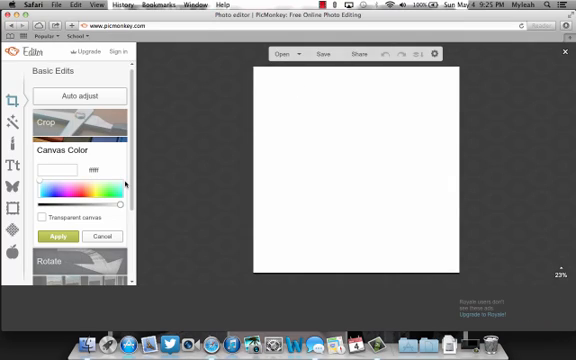
# Look at the Canvas Color settings and leave them unchanged.
pyautogui.scroll(-3)
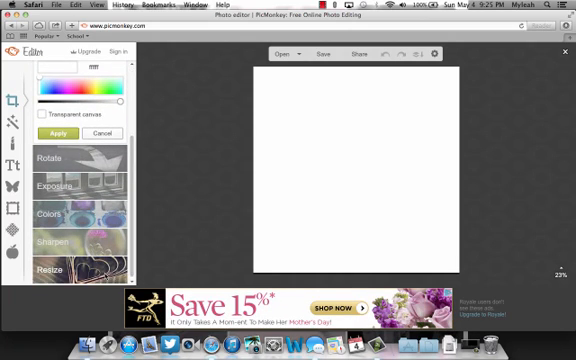
pyautogui.click(64, 268)
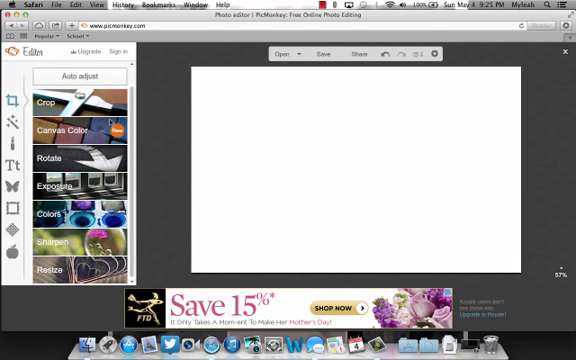
pyautogui.click(60, 132)
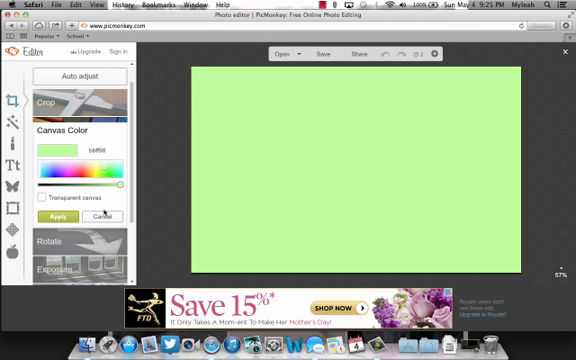
# Choose Open > My Computer and continue without saving the blank canvas.
pyautogui.click(284, 54)
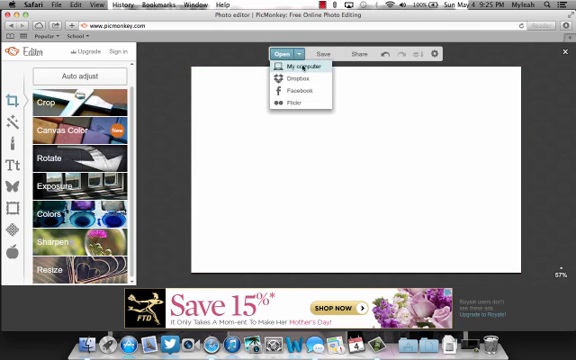
pyautogui.click(292, 64)
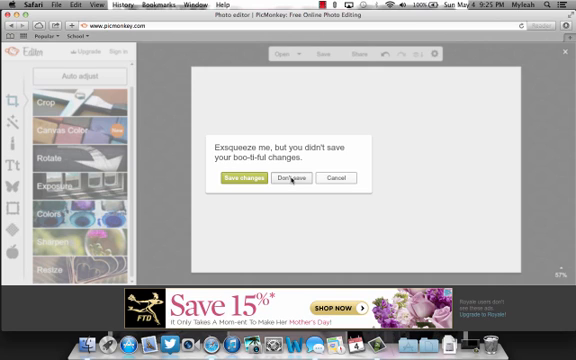
pyautogui.click(290, 178)
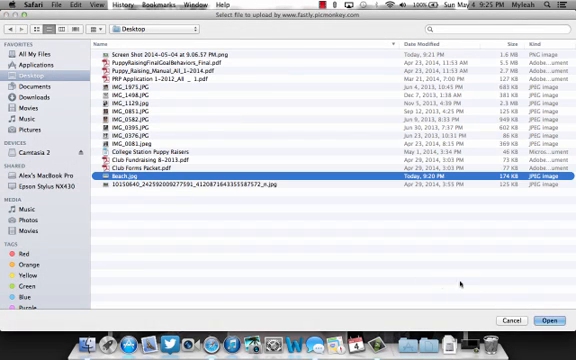
# Load the beach photo from the Desktop into the editor.
pyautogui.click(548, 320)
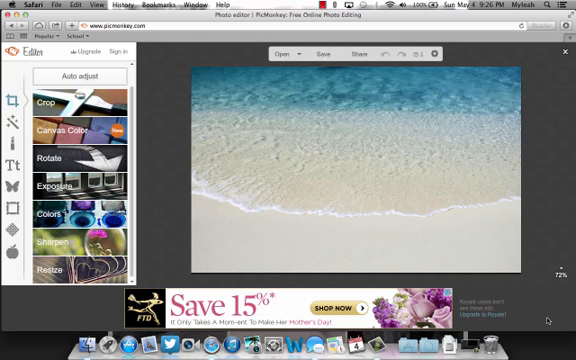
pyautogui.moveTo(236, 216)
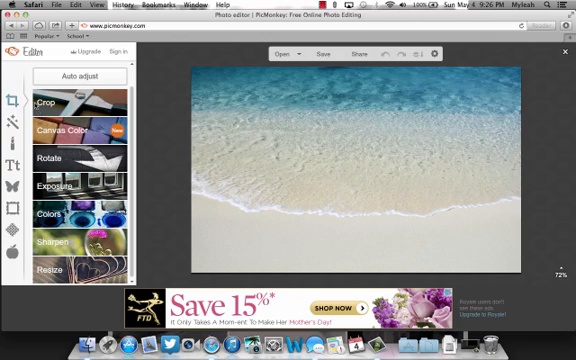
pyautogui.moveTo(12, 184)
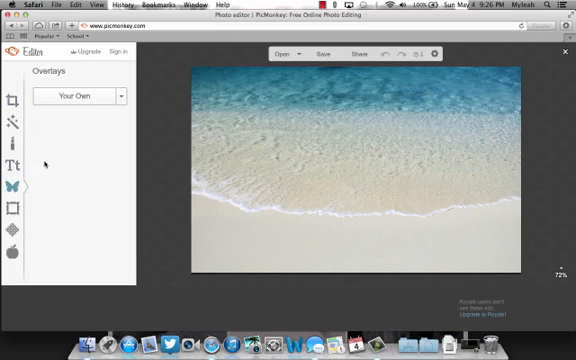
# Add geometric rounded squares over the photo, enlarge them into blue boxes and arrange five in a grid.
pyautogui.click(80, 96)
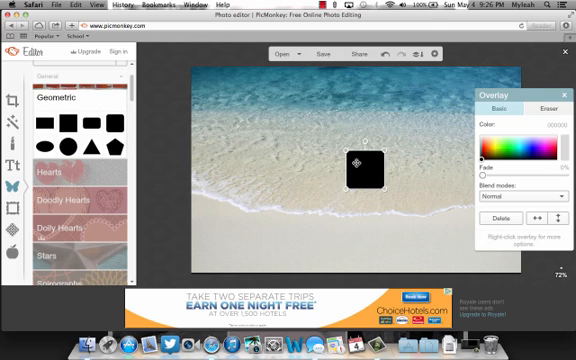
pyautogui.moveTo(364, 164); pyautogui.dragTo(216, 100)
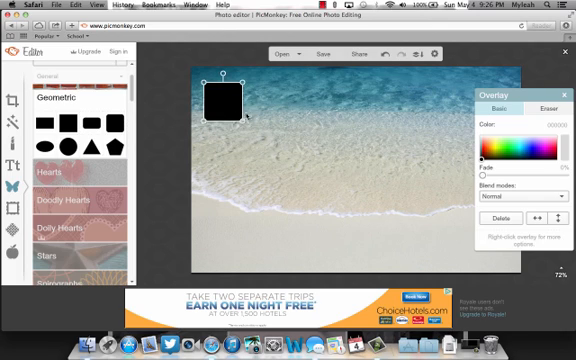
pyautogui.moveTo(236, 116); pyautogui.dragTo(288, 168)
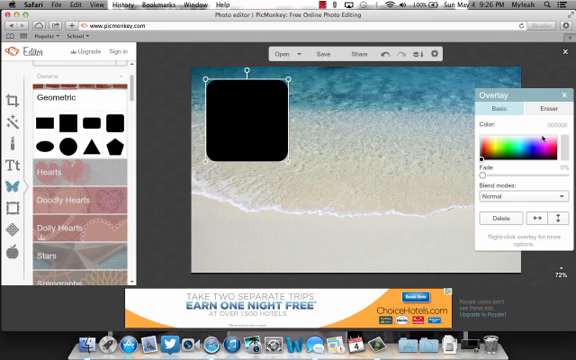
pyautogui.click(512, 144)
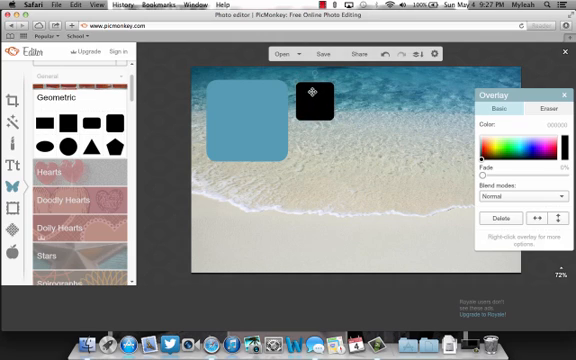
pyautogui.moveTo(316, 94); pyautogui.dragTo(340, 114)
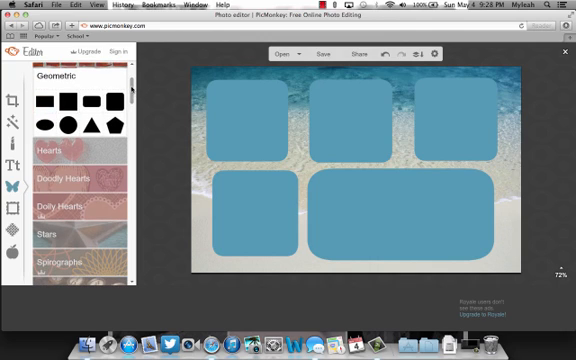
# Add a curved white banner from the Banners overlays to the first blue box.
pyautogui.scroll(-3)
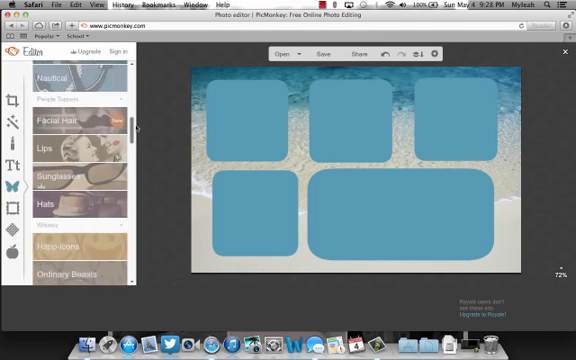
pyautogui.scroll(-3)
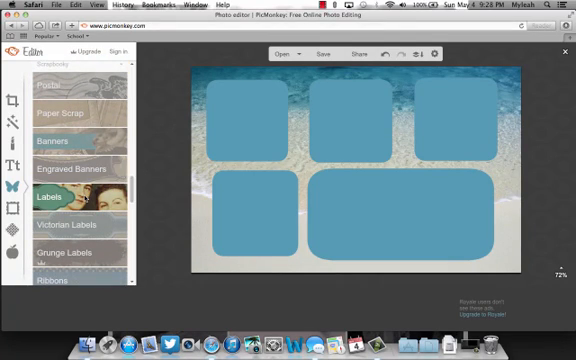
pyautogui.click(58, 132)
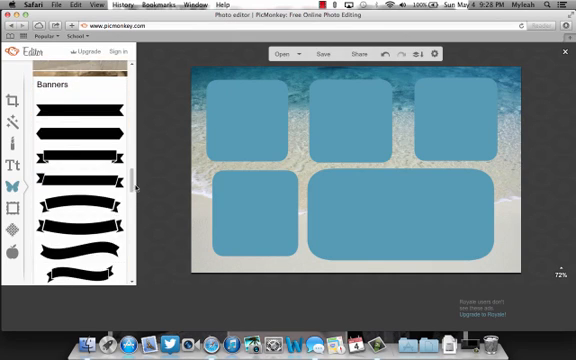
pyautogui.scroll(3)
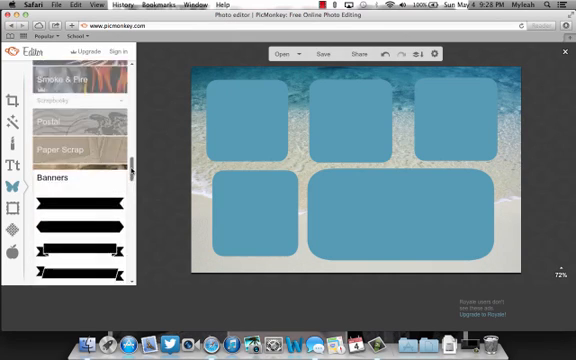
pyautogui.click(72, 198)
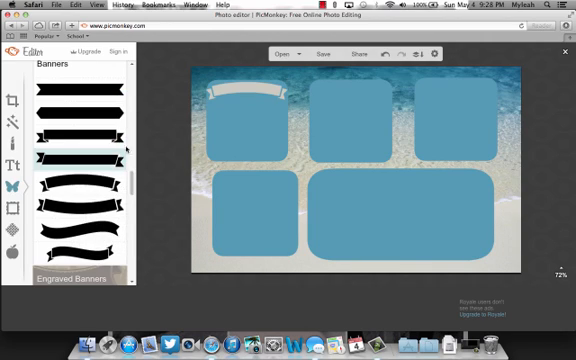
# Add another curved banner and position it across the top-middle box.
pyautogui.click(78, 152)
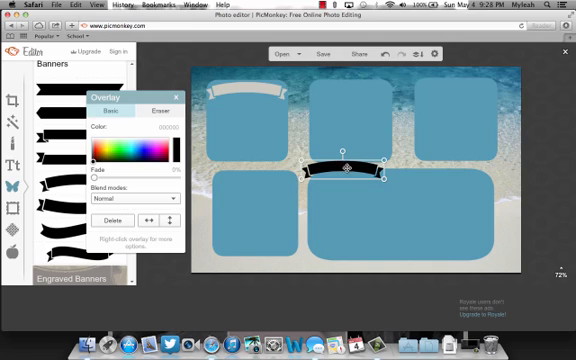
pyautogui.moveTo(346, 168); pyautogui.dragTo(350, 90)
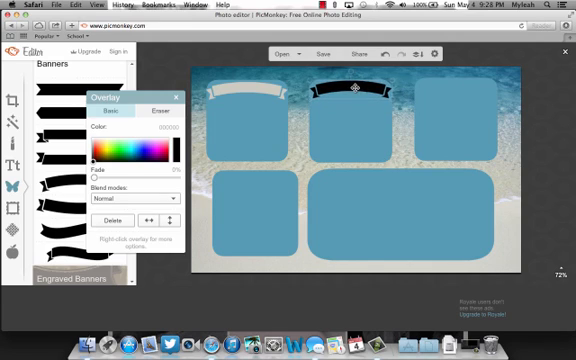
pyautogui.moveTo(344, 88); pyautogui.dragTo(460, 90)
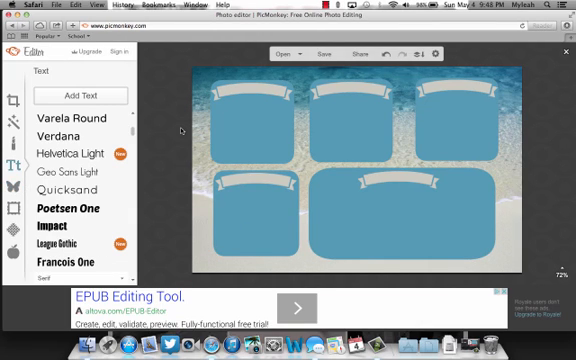
pyautogui.moveTo(196, 88)
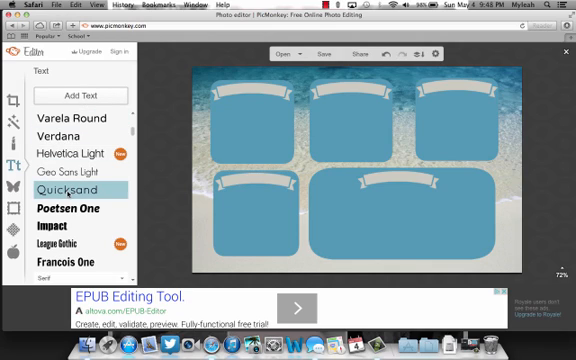
# Add a Quicksand text box reading 'Applications' and place it on a banner.
pyautogui.click(88, 94)
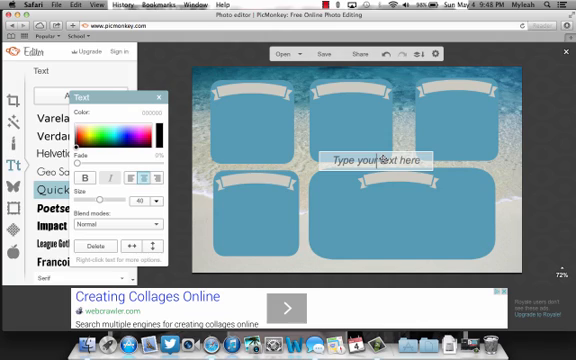
pyautogui.write('Application')
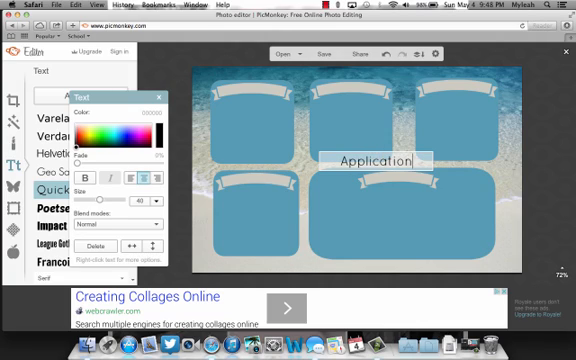
pyautogui.write('s')
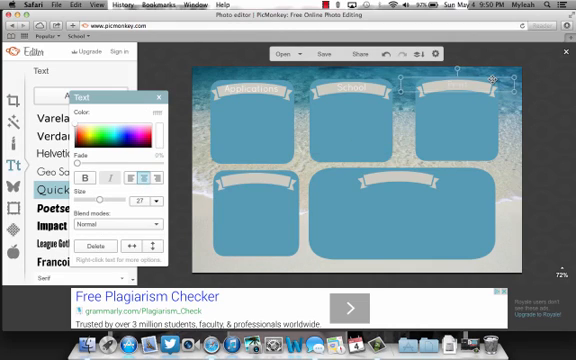
pyautogui.click(344, 140)
pyautogui.write('Etc.')
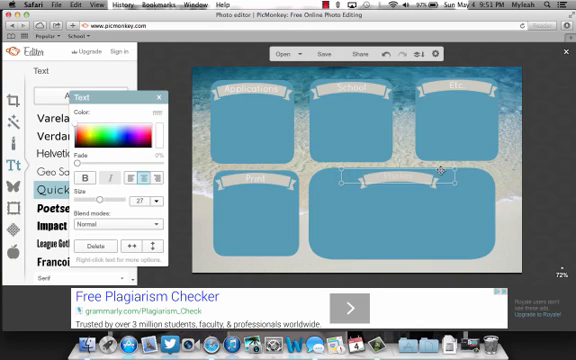
pyautogui.click(162, 94)
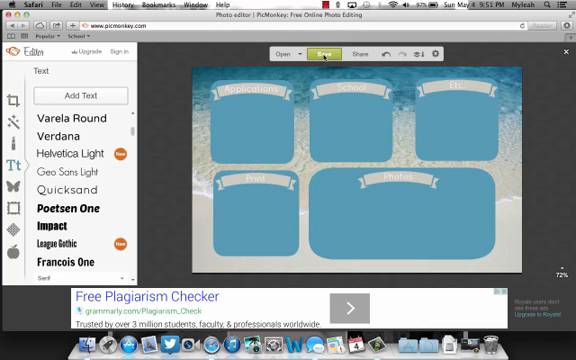
# Save the design to the Pictures folder as 'Beach background.jpg' and return to editing.
pyautogui.click(322, 52)
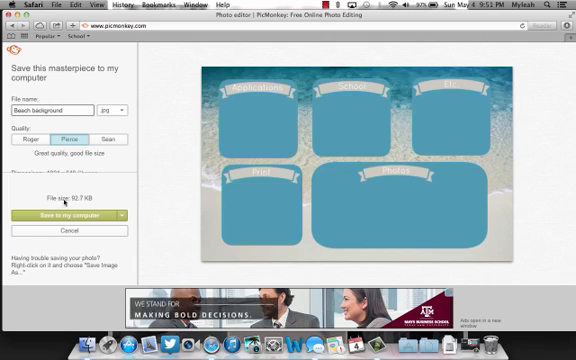
pyautogui.click(62, 216)
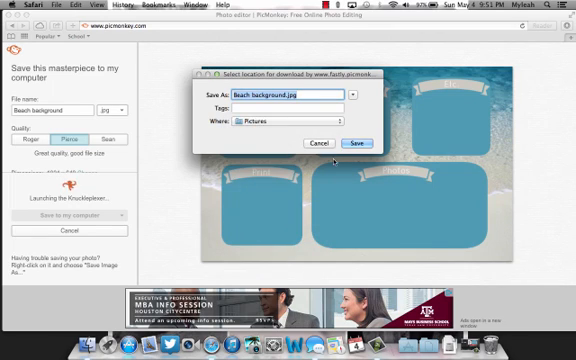
pyautogui.click(356, 142)
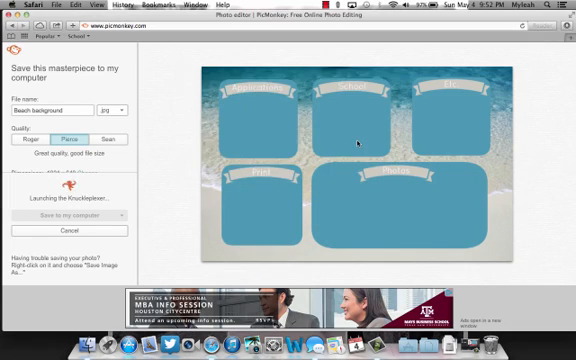
pyautogui.click(72, 216)
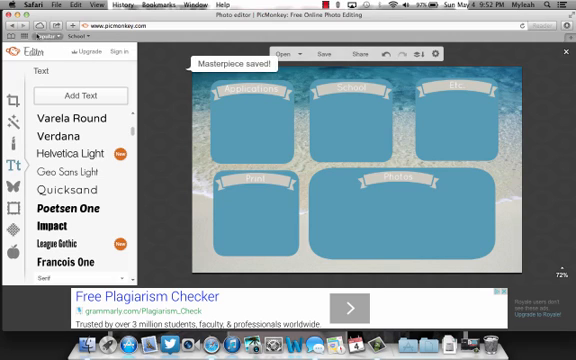